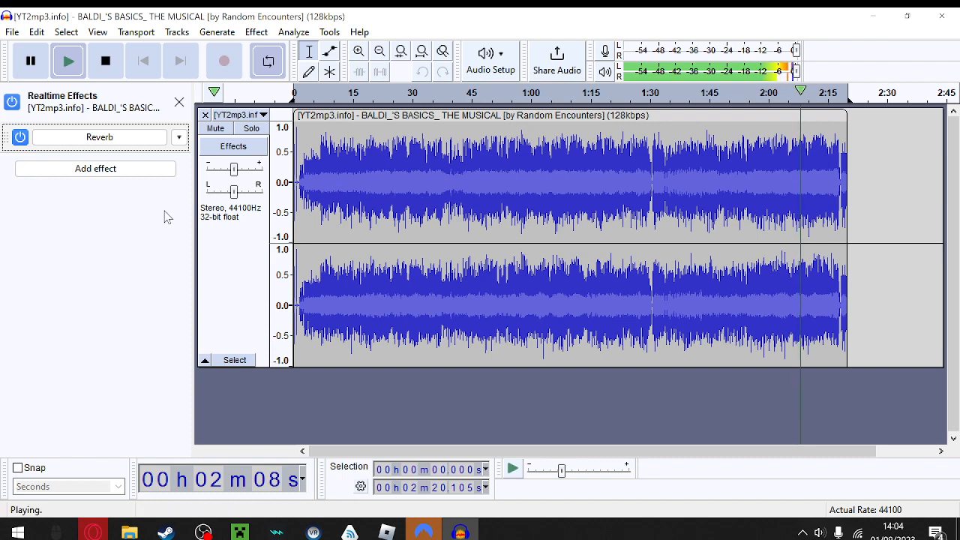
mouse_move(153, 419)
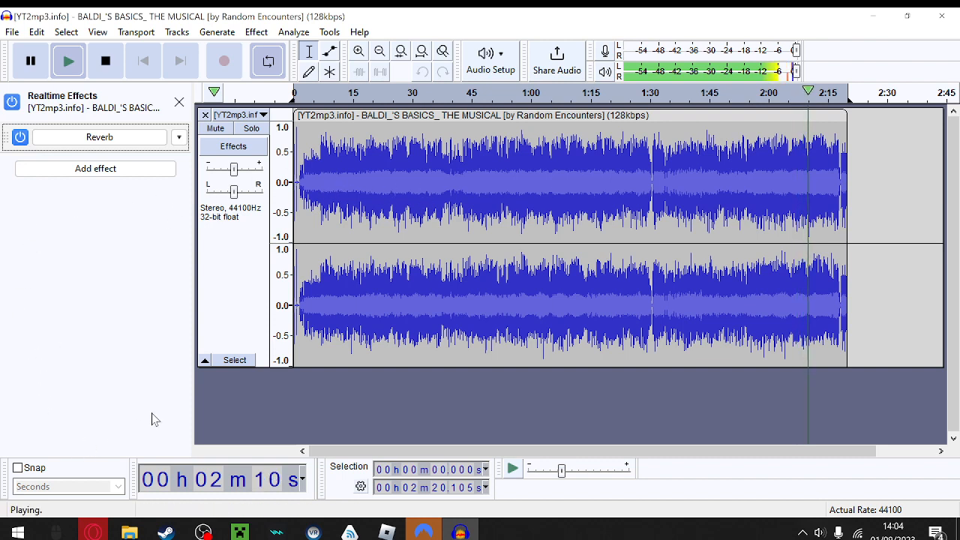
mouse_move(525, 390)
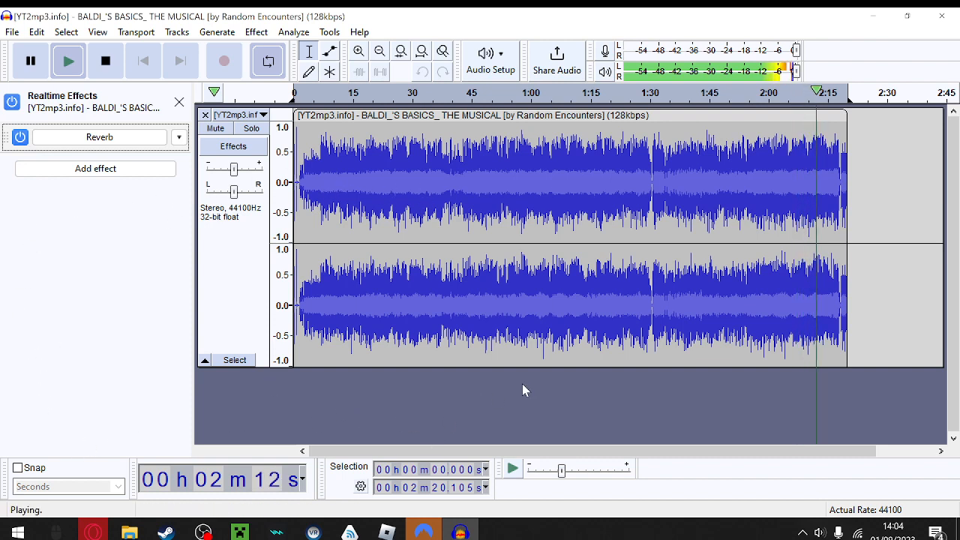